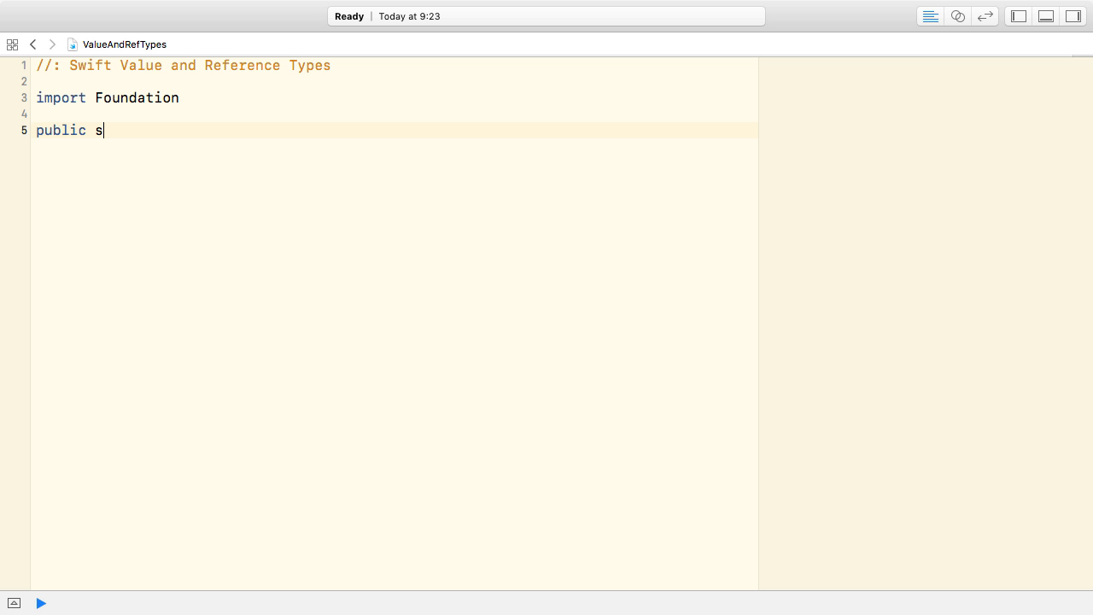
Step: Declare public struct PhysicsBody with tag: String, mass: Double and maxSpeed: Double properties
type("truct PhysicsBody {")
type("public")
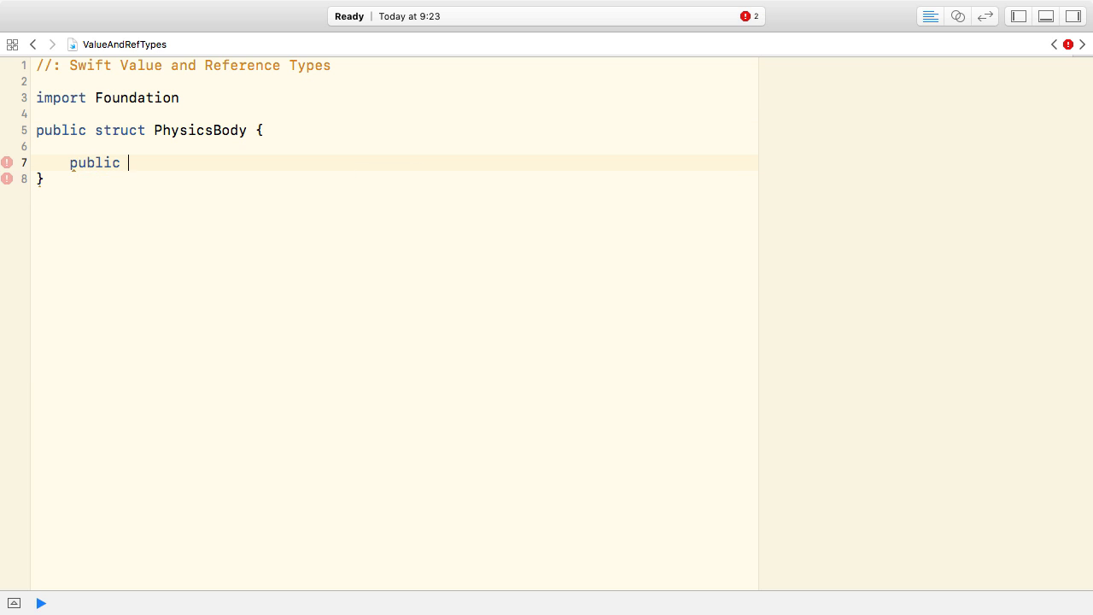
type("var tag: String")
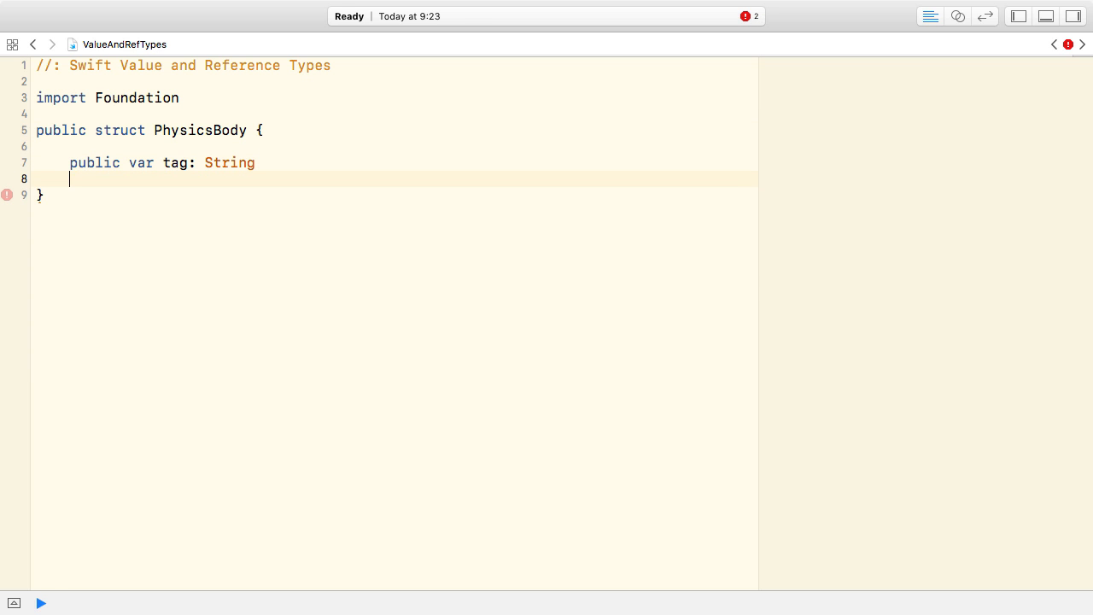
type("public var mass: Double")
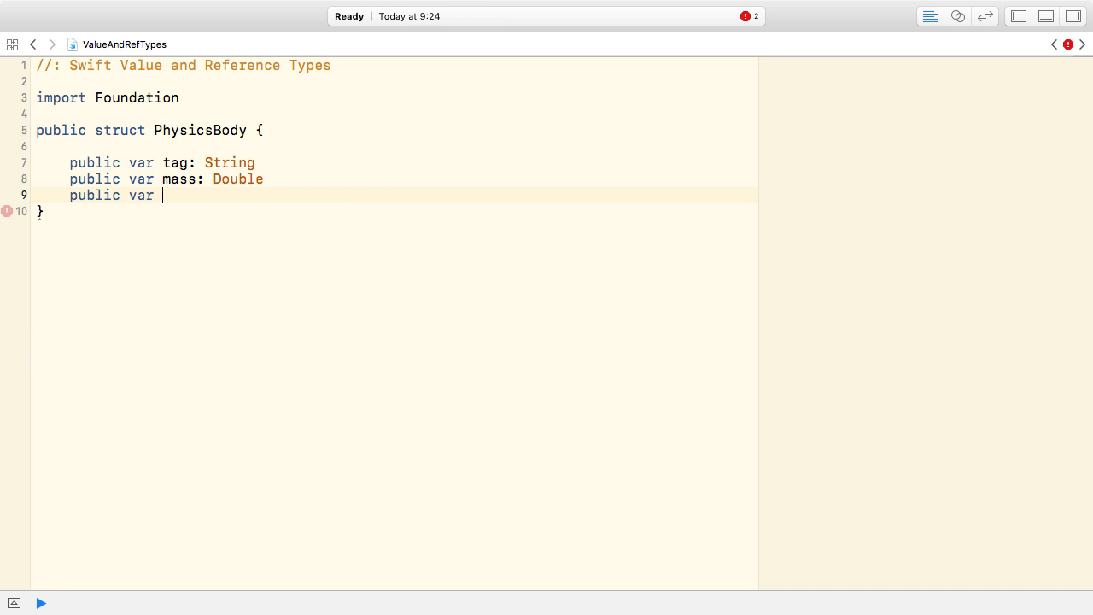
type("maxSpeed: Double")
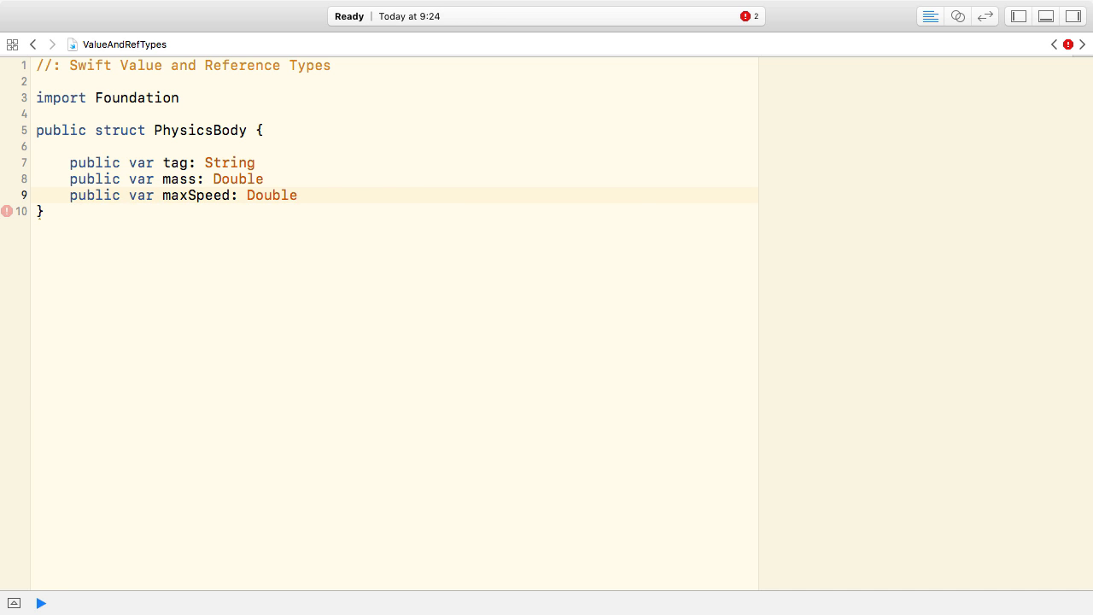
left_click(40, 603)
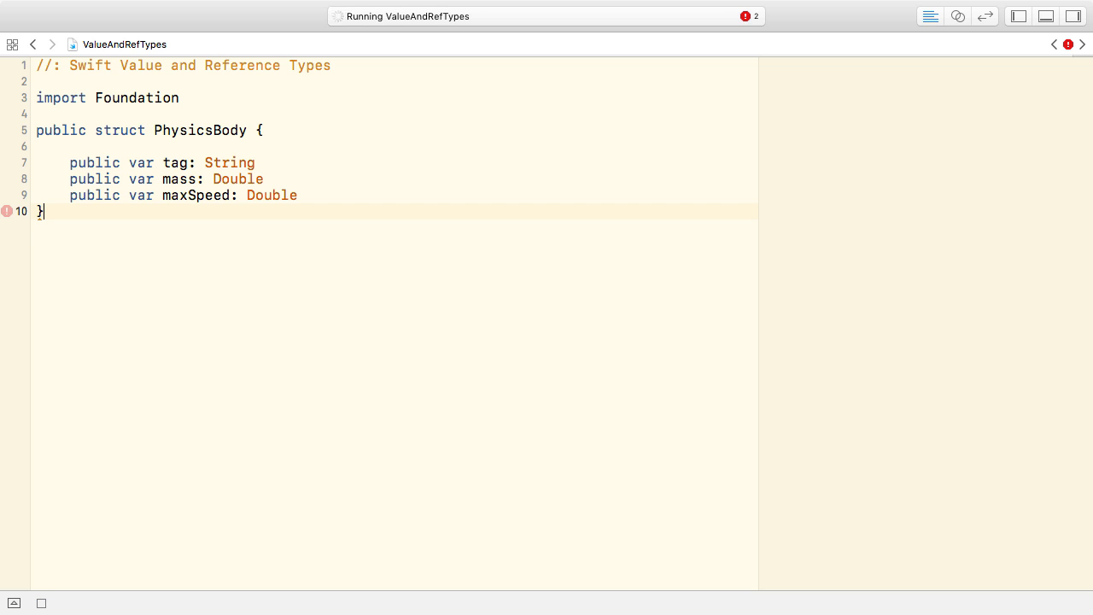
Step: Create body, copy it into otherBody, and set otherBody's tag to second, mass 1200, maxSpeed 165
type("var body = PhysicsBody(tag: \"first\", mass: 1000, maxSpeed: 150")
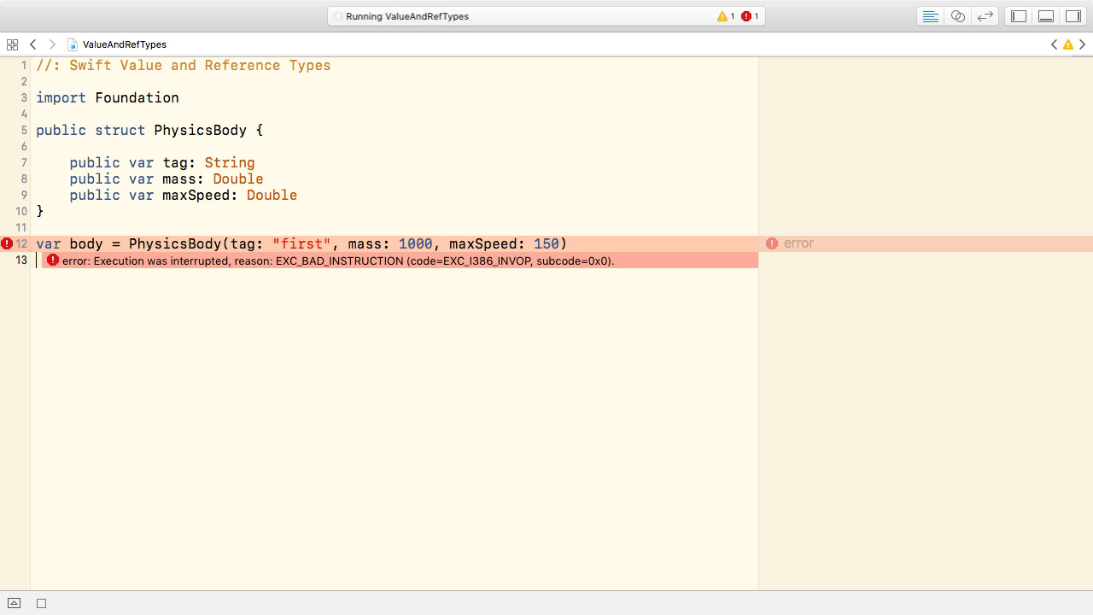
type("var otherBody = body")
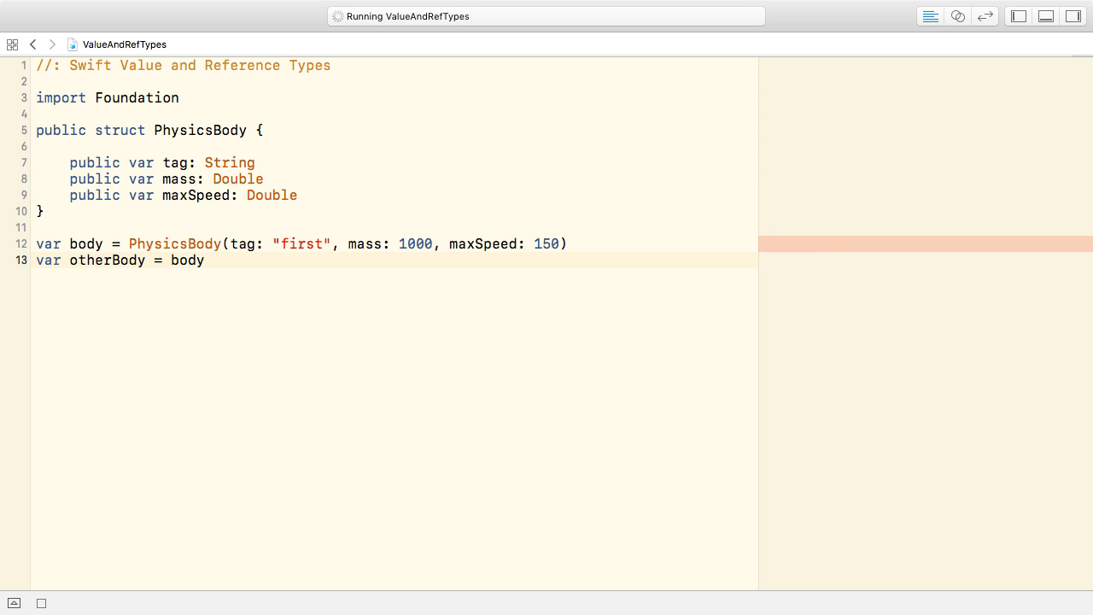
type("otherBody.tag = \"second")
type("otherBody.maxSpeed = 165")
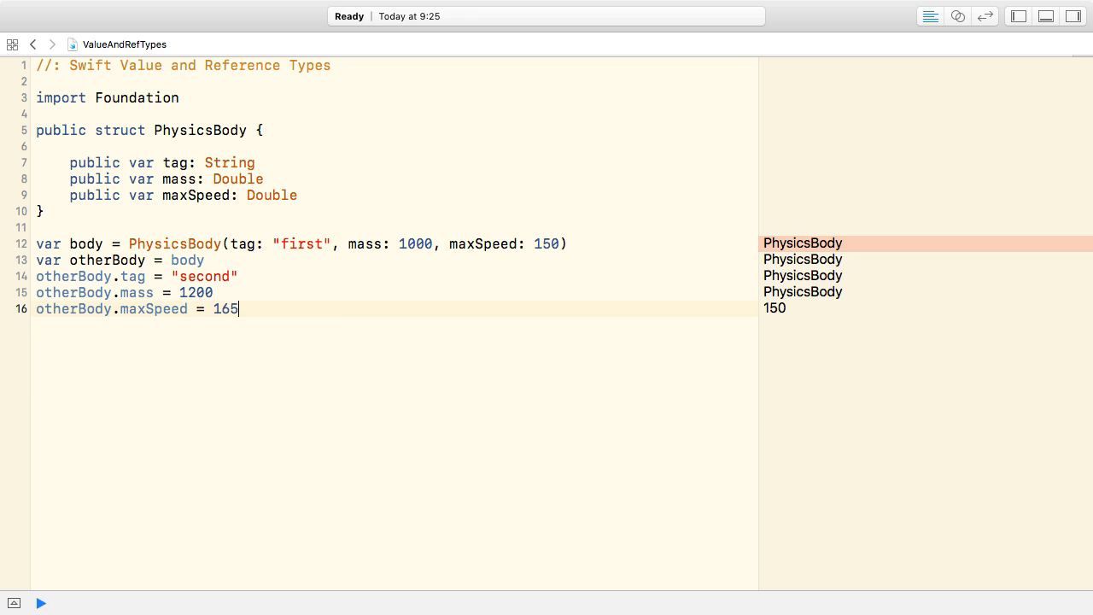
left_click(41, 602)
type("print(otherBody)")
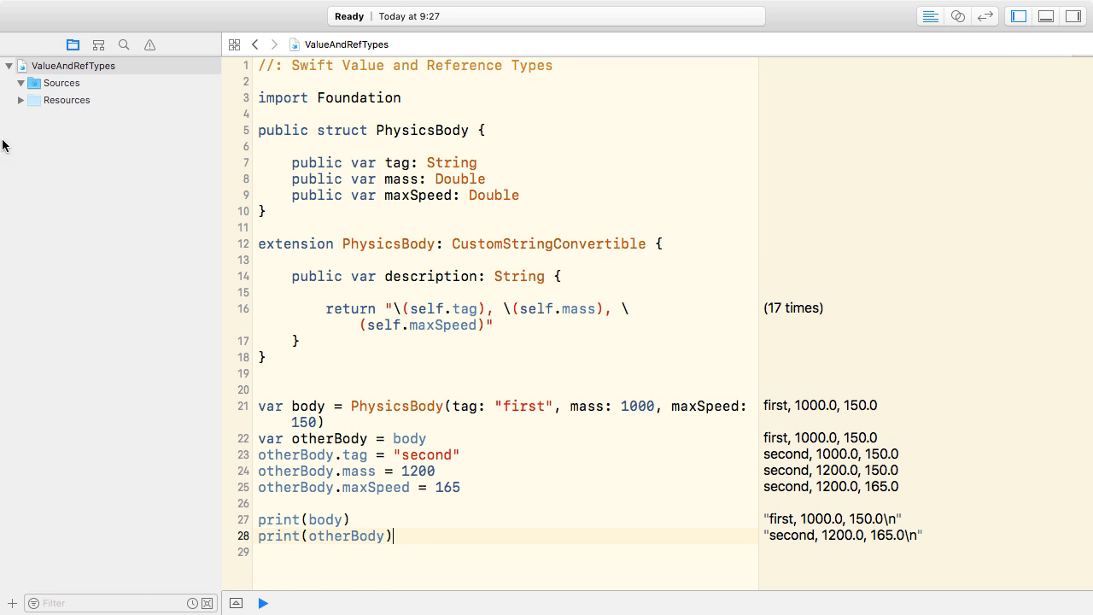
Step: Add a new source file to the playground's Sources folder from its context menu
right_click(54, 83)
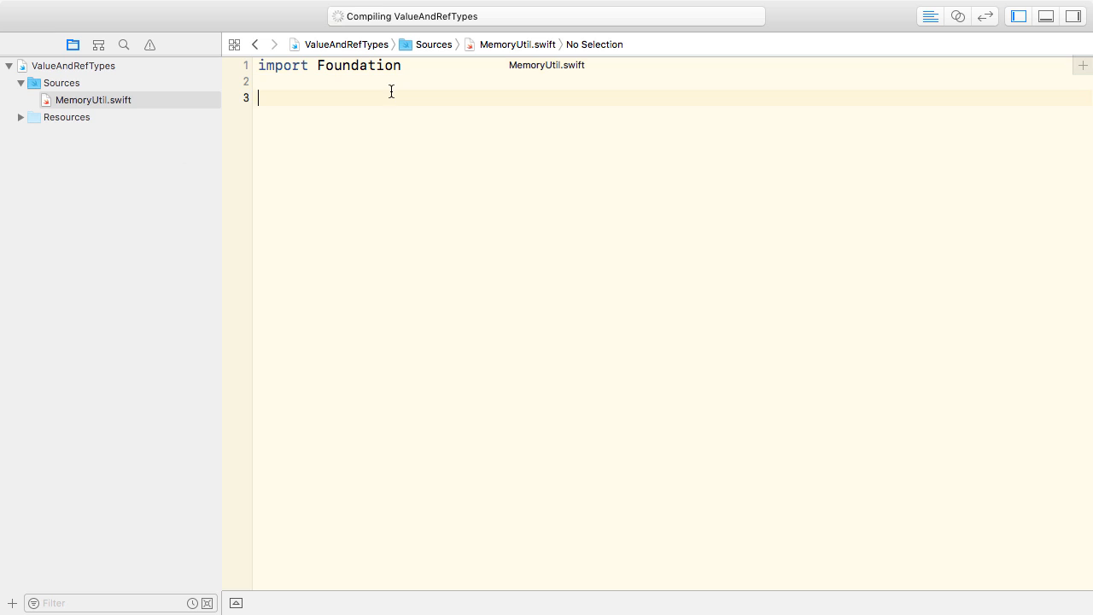
Step: Write MemoryUtil.address(_: UnsafeRawPointer) returning the pointer address via unsafeBitCast and String(format:)
type("public struct MemoryUtil {")
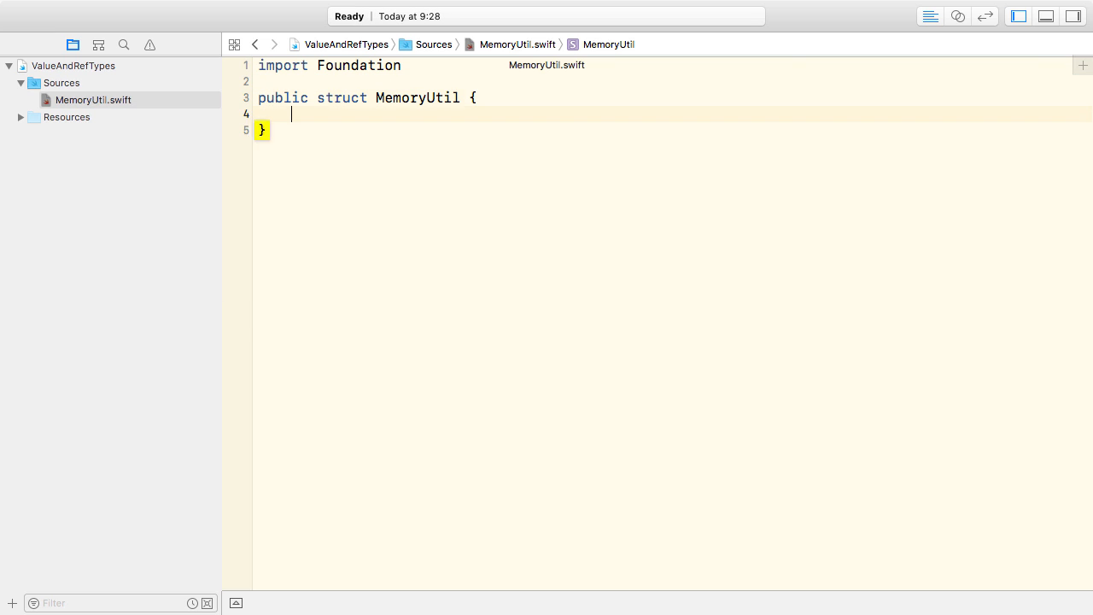
type("public static func address(_ o: UnsafeRawPointer) -> String {")
type("let address =")
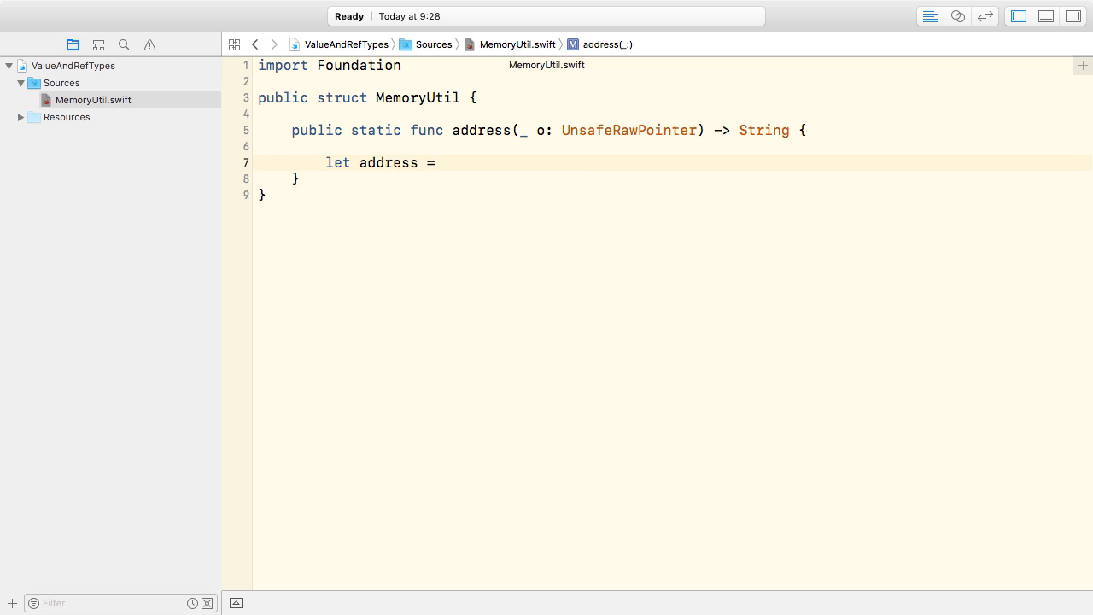
type("unsafeBitCast(o, to: Int.self")
type("return String(format: \"%p\", address)")
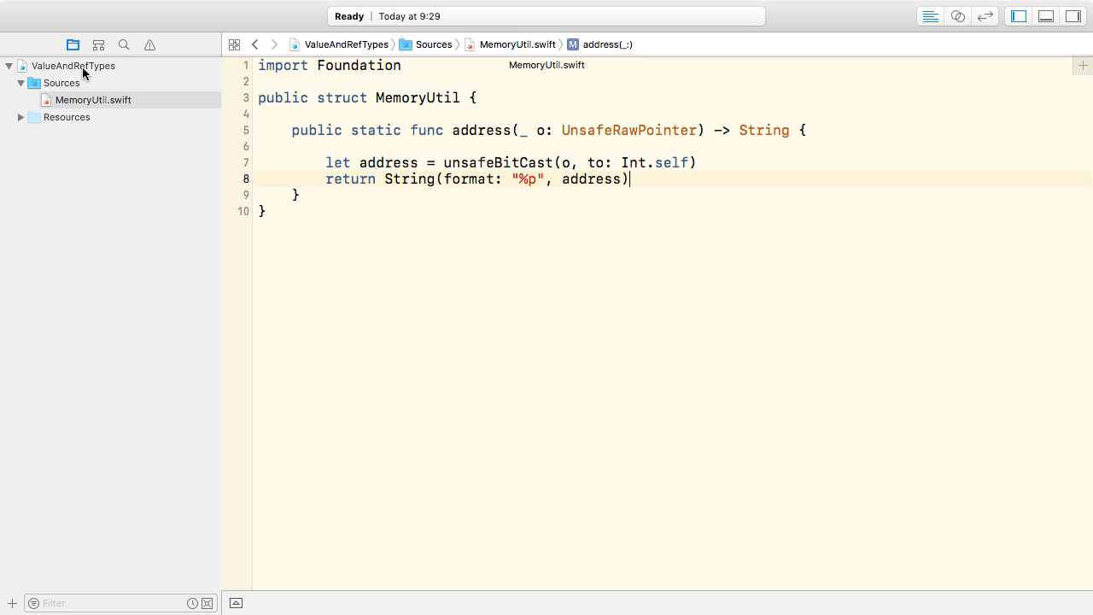
left_click(74, 66)
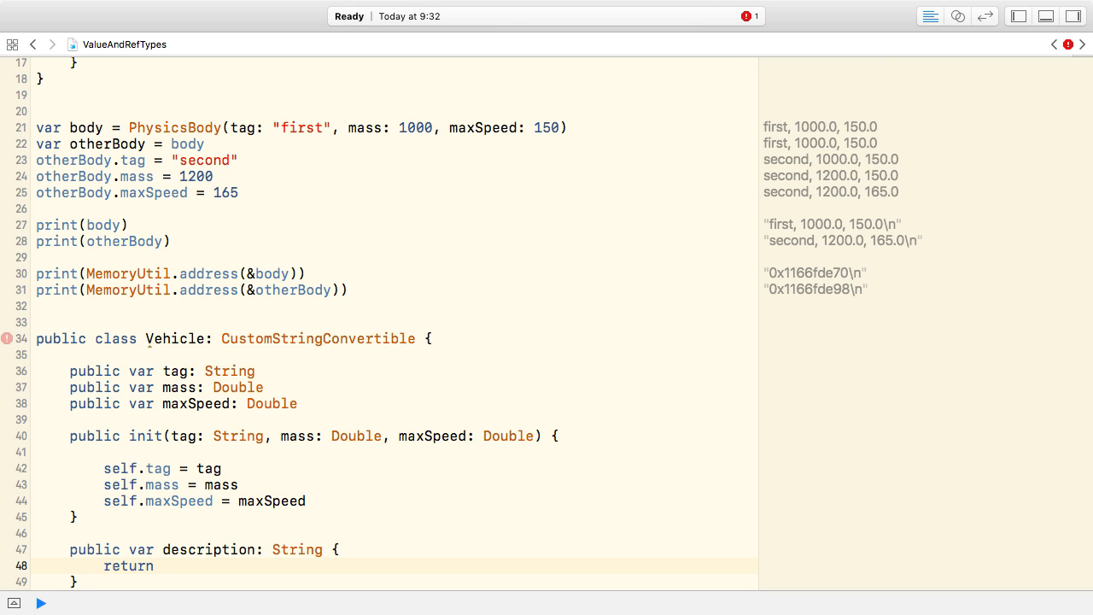
Step: Complete Vehicle's description as "tag, mass, maxSpeed" and begin declaring var car
type("\"\\(self.tag), \\(self.mass)\"")
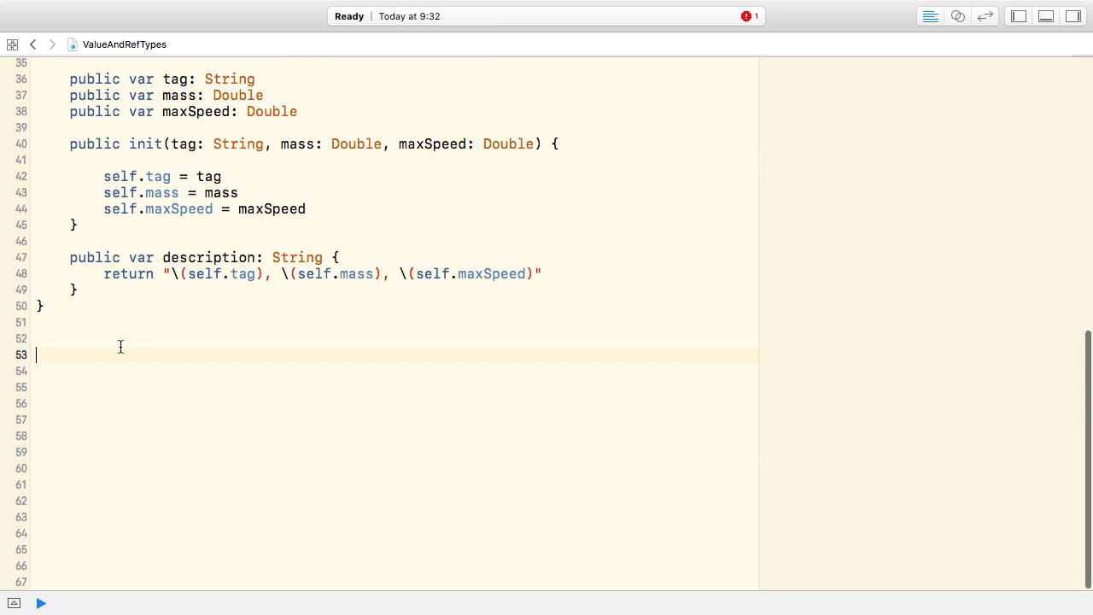
type("var car = Vehicle(tag: String, mass: Double, maxSpeed: Double")
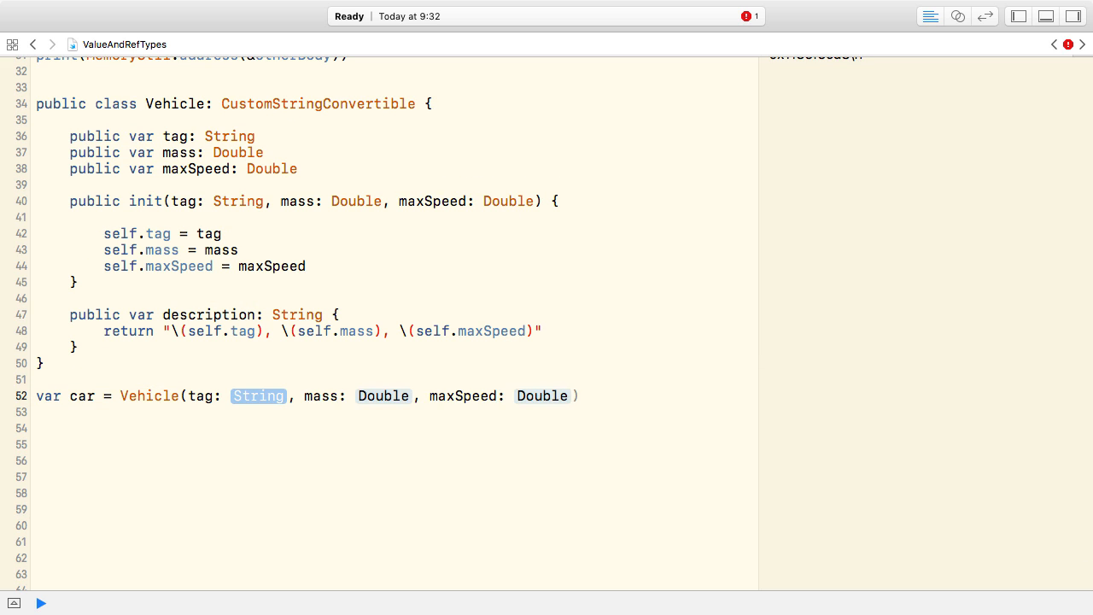
Step: Create car as a Sports Car Vehicle (800, 230), assign it to truck, change truck, and print both
left_click(39, 602)
type("var truck =")
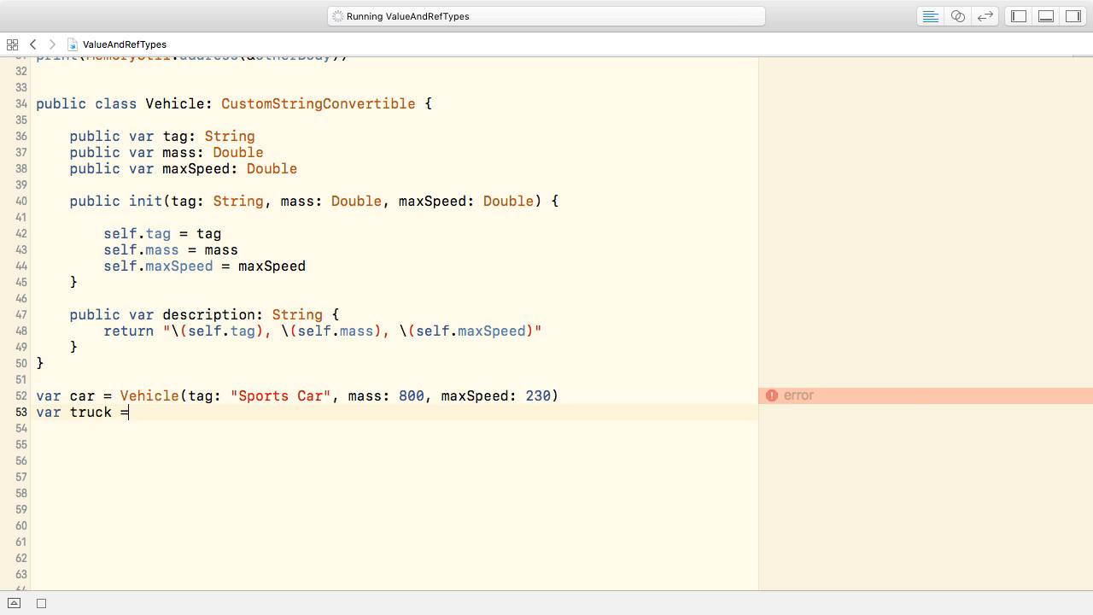
type("car")
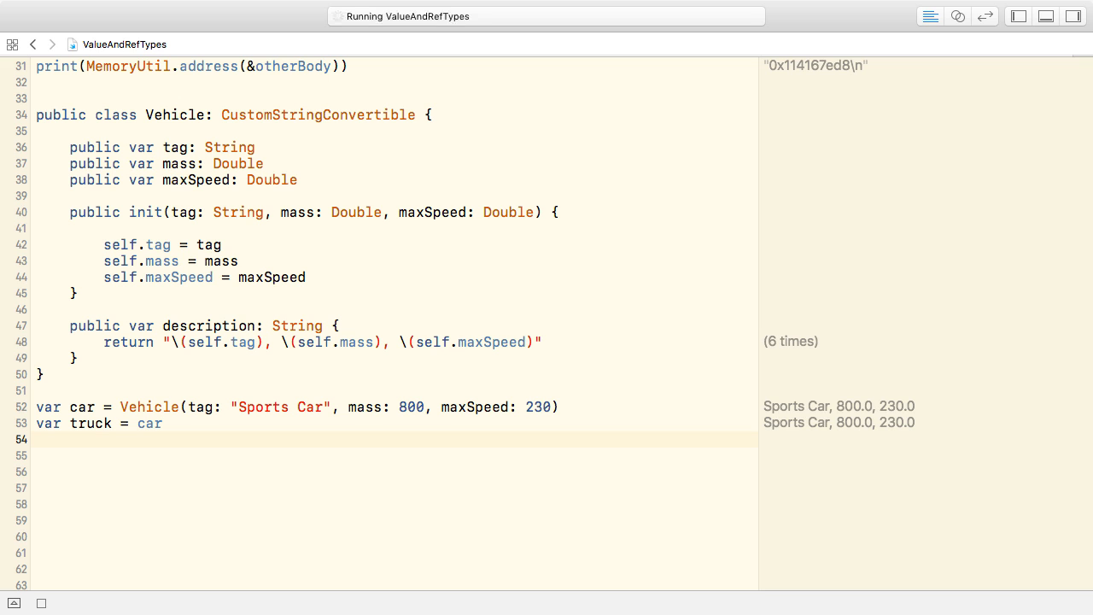
type("truck.tag = \"Truck")
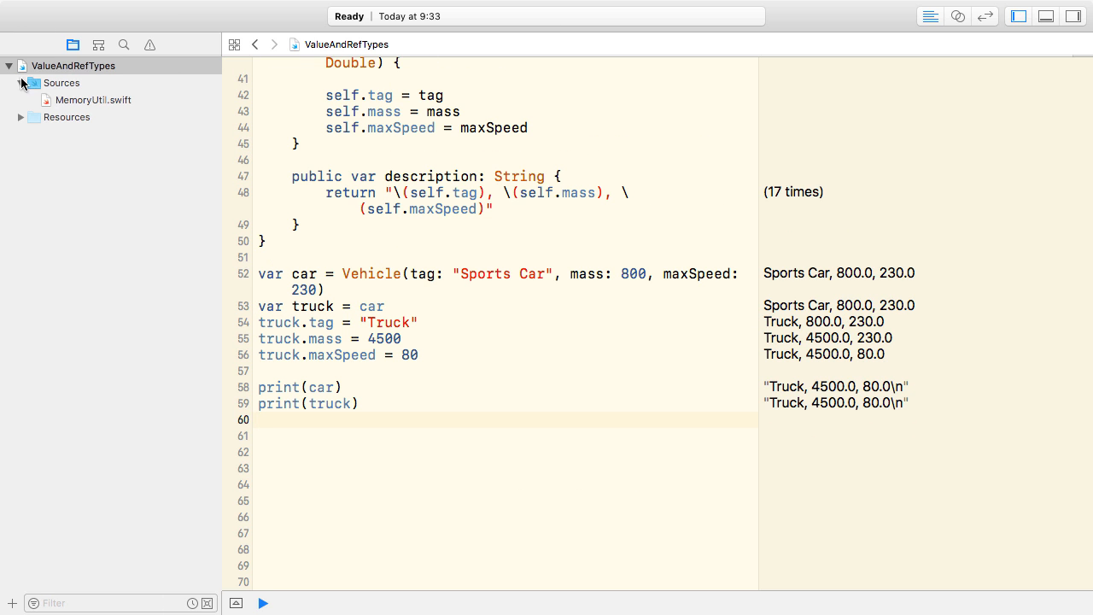
Step: Add generic MemoryUtil.address<T: AnyObject>(_ ref: T) returning String(format: "%p") of unsafeBitCast(ref)
left_click(94, 99)
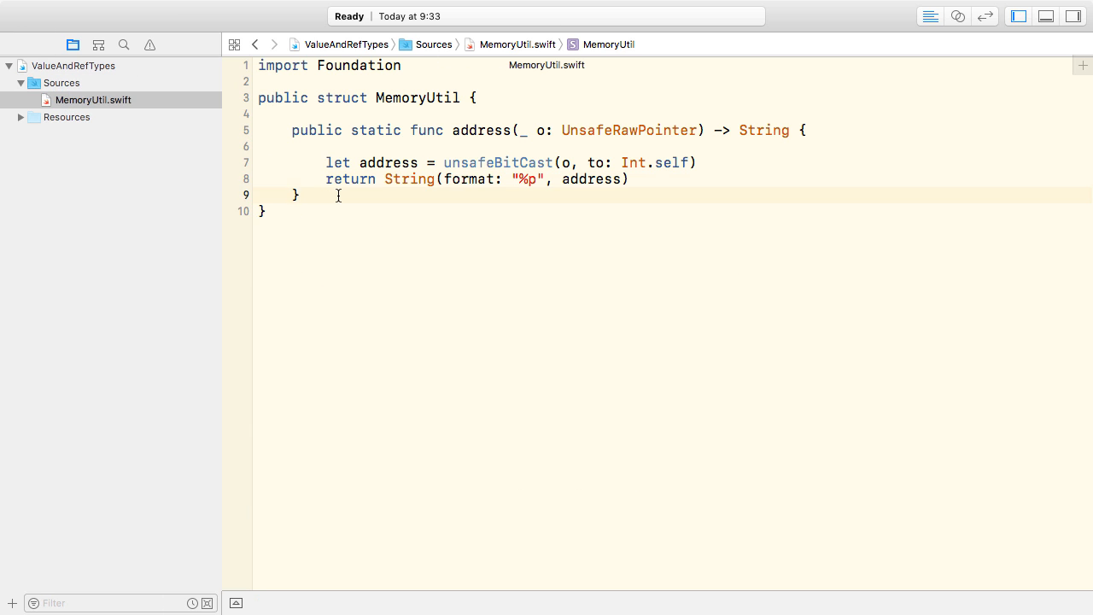
type("public static func address<T: AnyObject>(_ ref: T) -> String {")
type("let a")
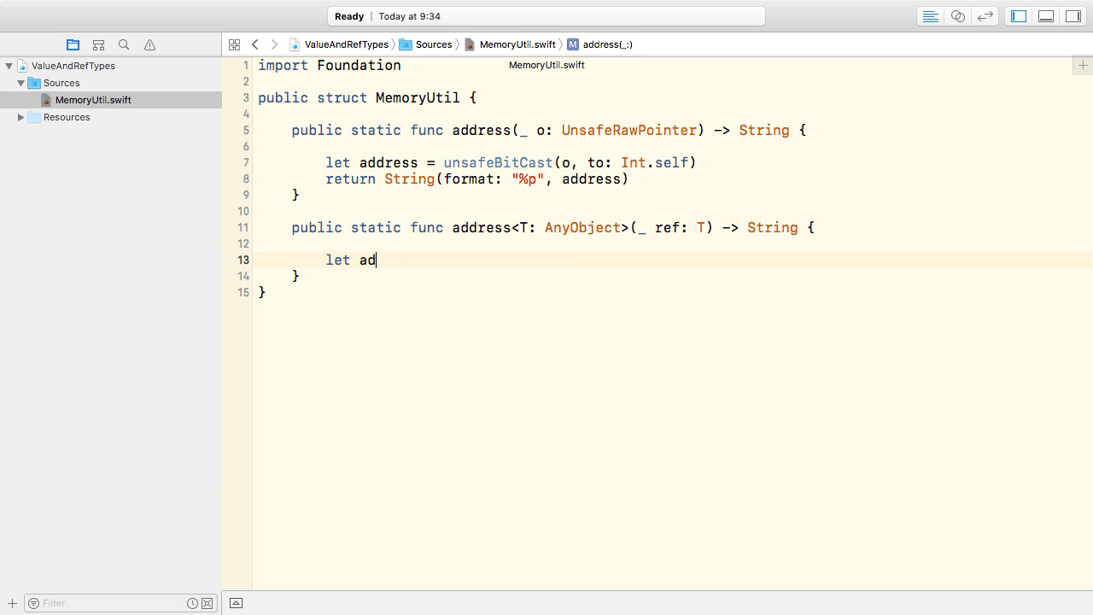
type("dress = unsafeBitCast(ref, to: Int.self)")
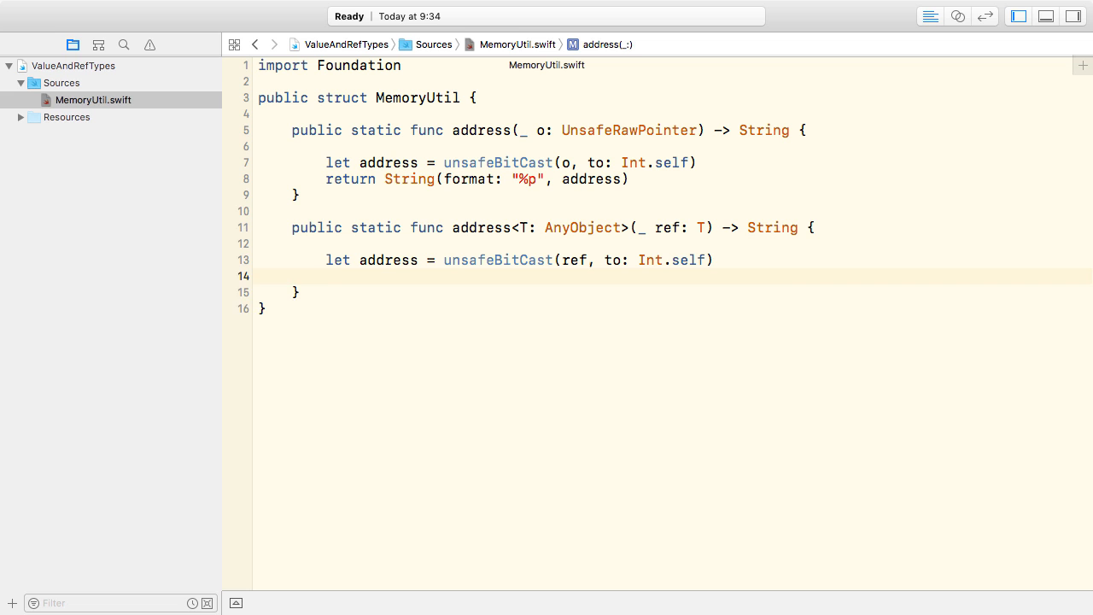
type("return String(format: \"%p\", address)")
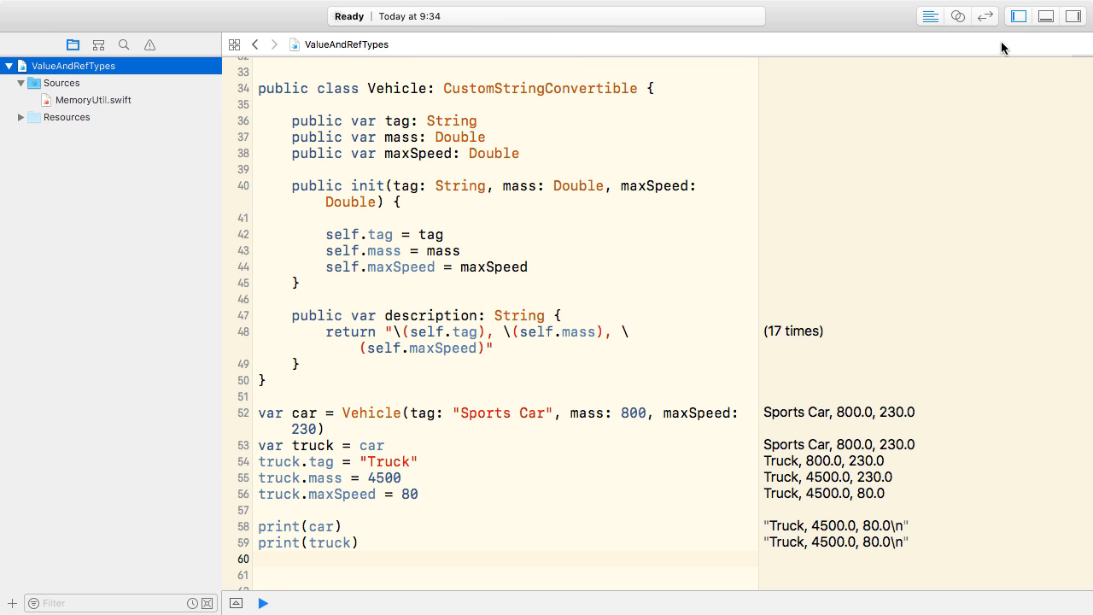
Step: Print MemoryUtil.address(car) and MemoryUtil.address(truck) to show they share one address
type("print(MemoryUtil.address(car")
type("print(MemoryUtil.address(truck))")
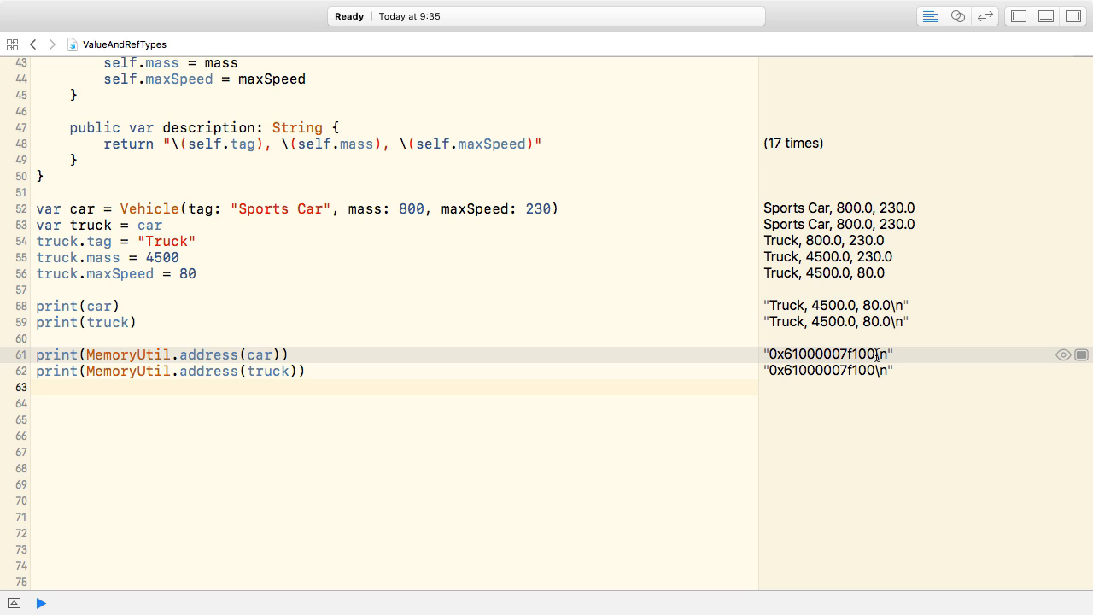
left_click(36, 387)
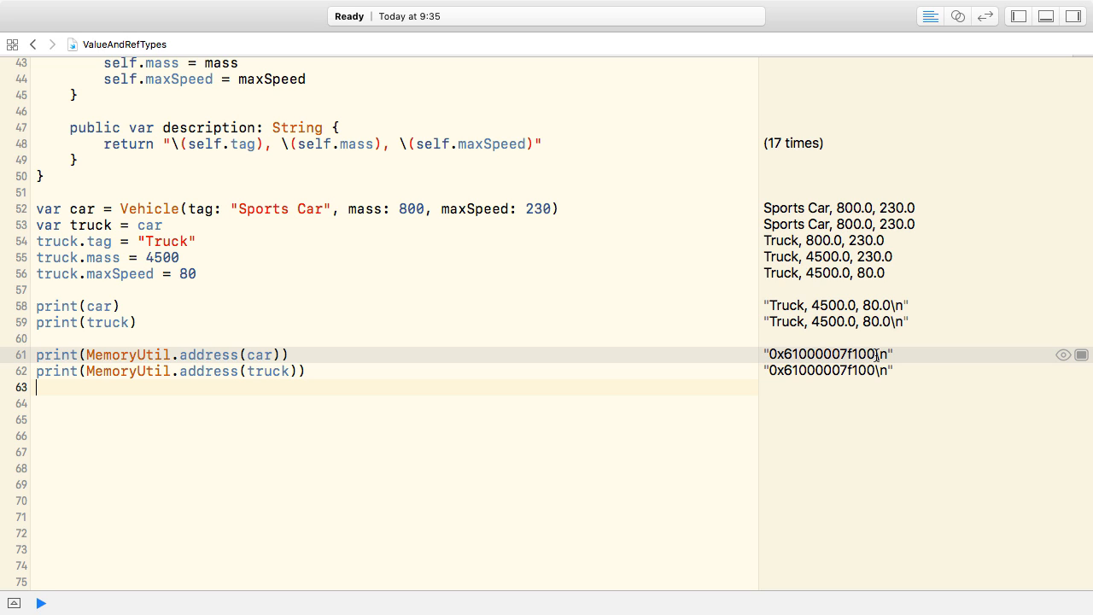